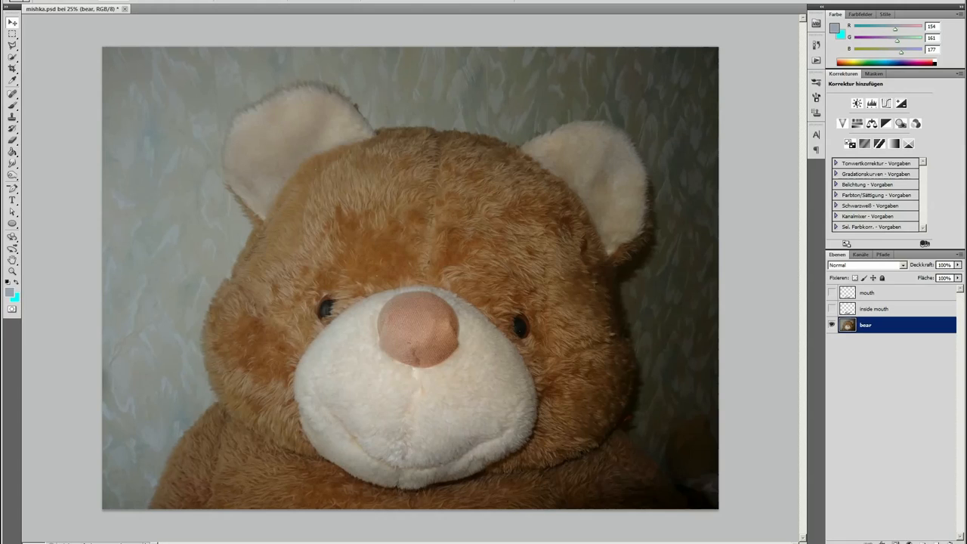
pyautogui.moveTo(770, 380)
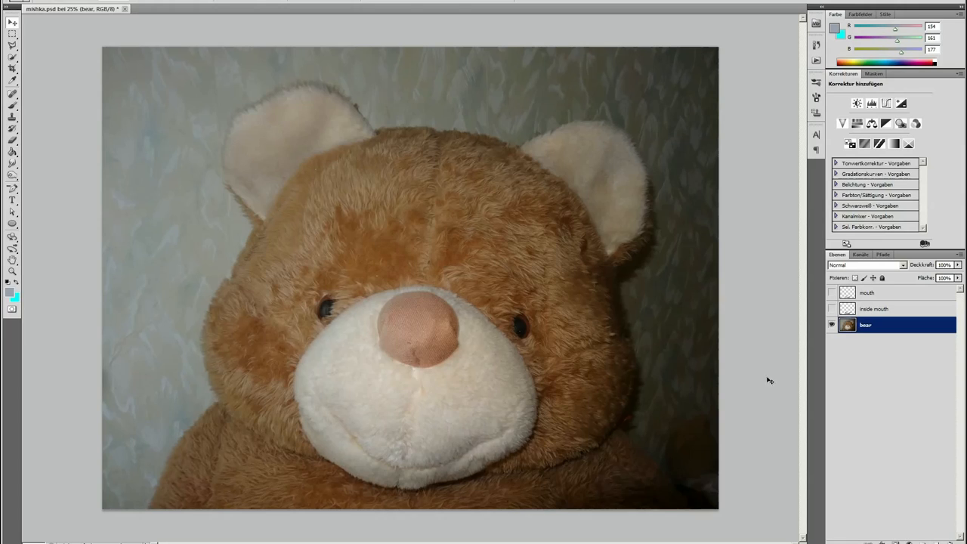
pyautogui.moveTo(759, 400)
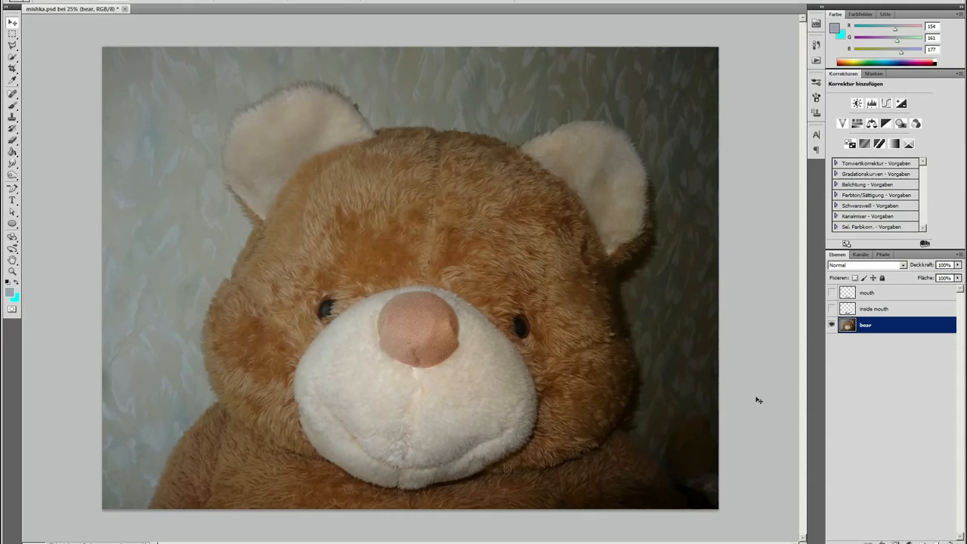
pyautogui.moveTo(347, 433)
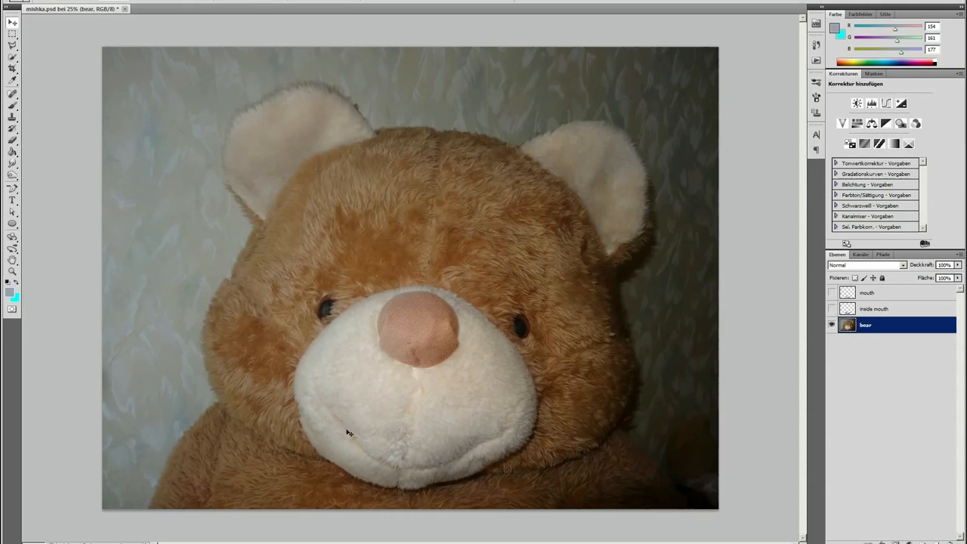
pyautogui.moveTo(510, 440)
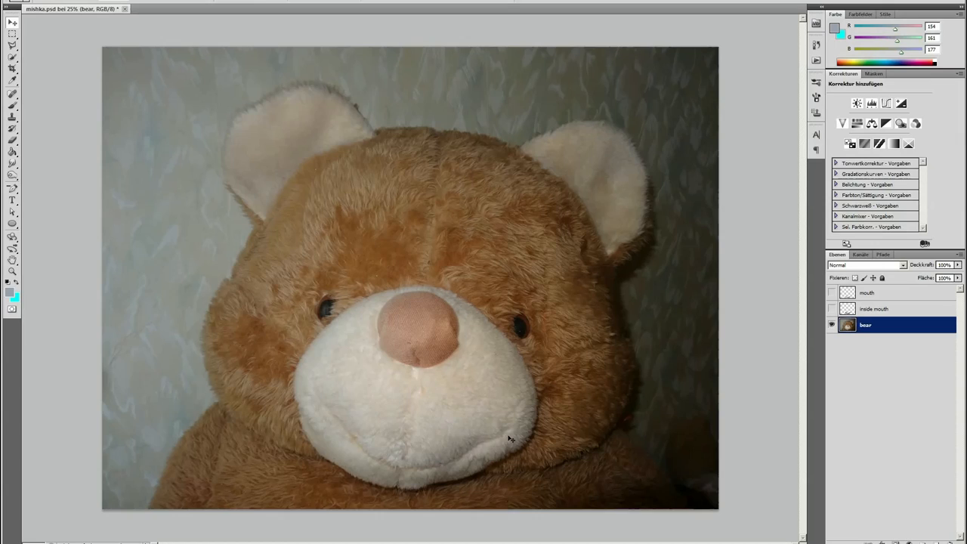
pyautogui.moveTo(348, 440)
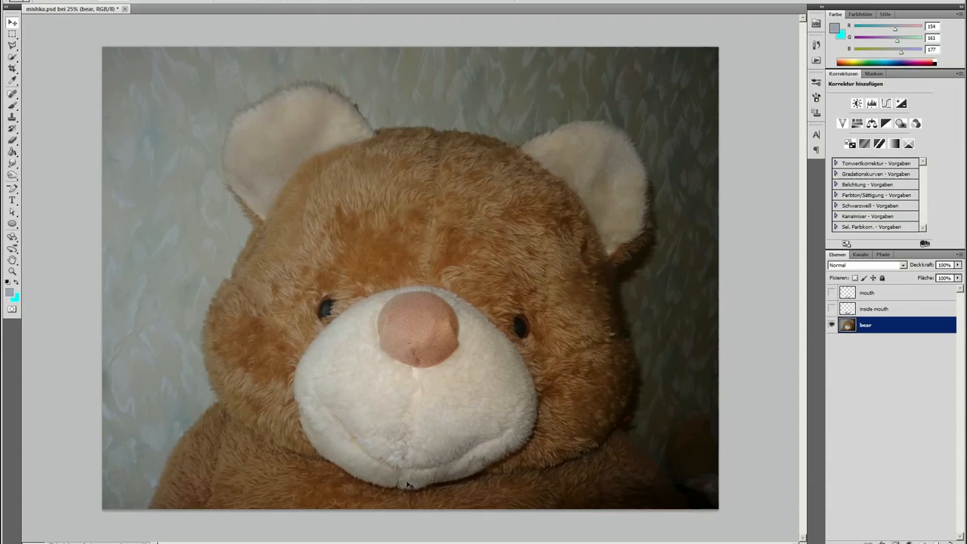
pyautogui.moveTo(752, 325)
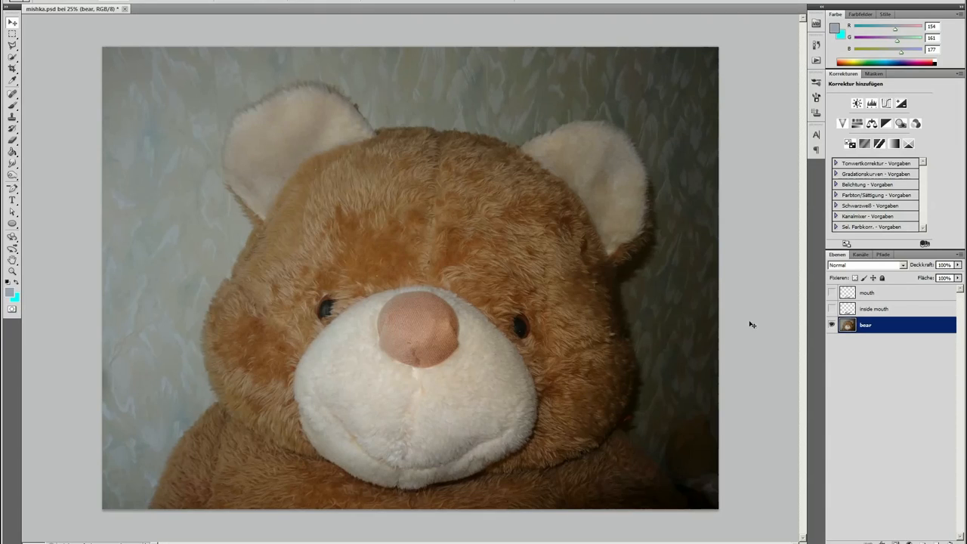
pyautogui.moveTo(545, 73)
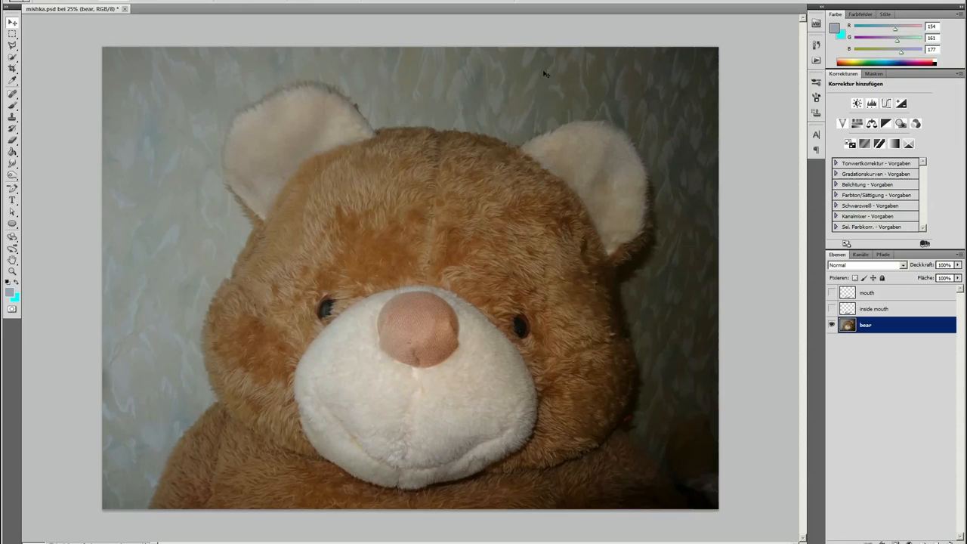
pyautogui.moveTo(740, 304)
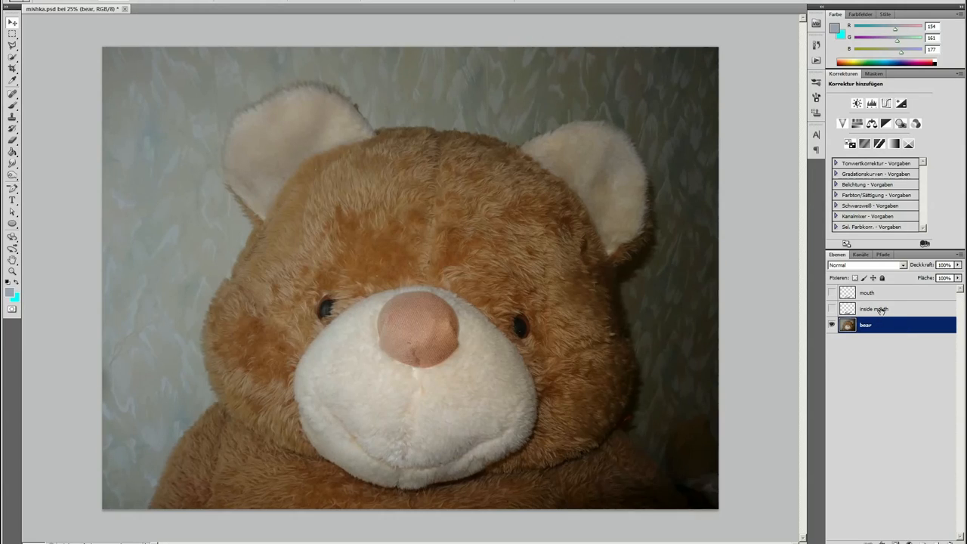
# Step: Turn on visibility for the 'inside mouth' and 'mouth' layers in Photoshop's Layers panel
pyautogui.click(874, 308)
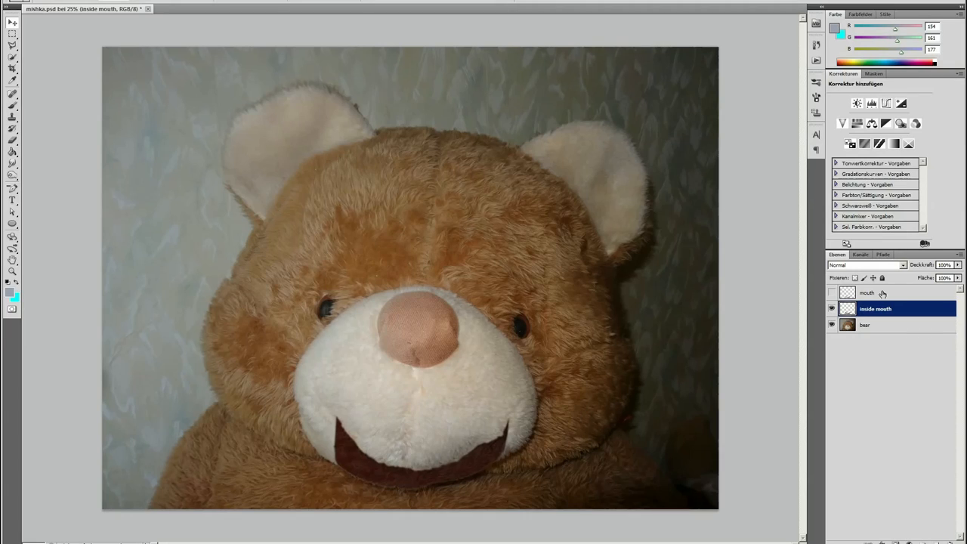
pyautogui.click(868, 293)
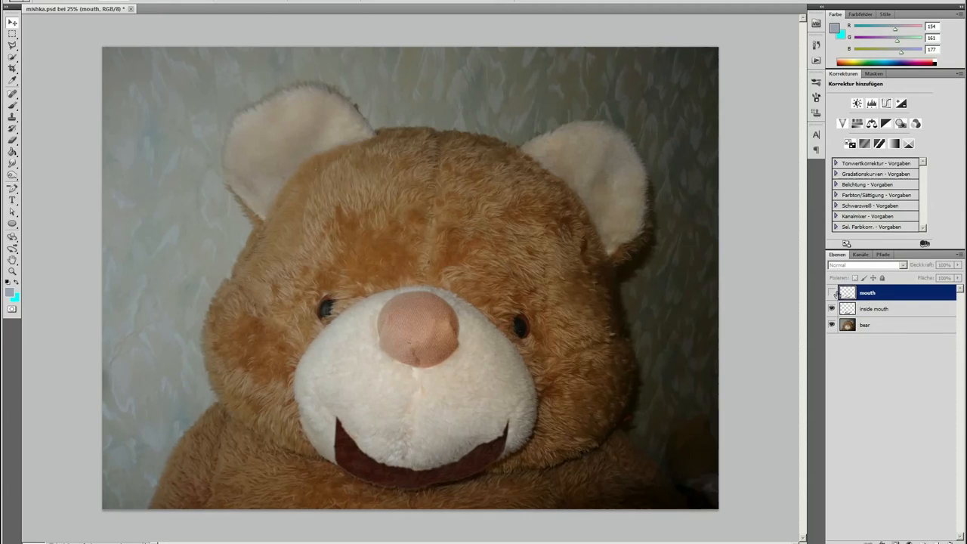
pyautogui.click(832, 293)
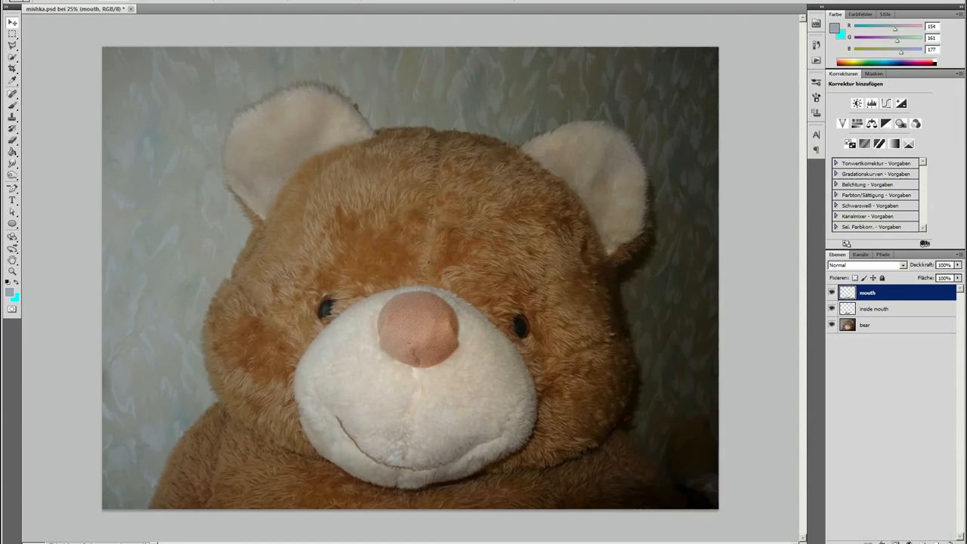
pyautogui.moveTo(748, 403)
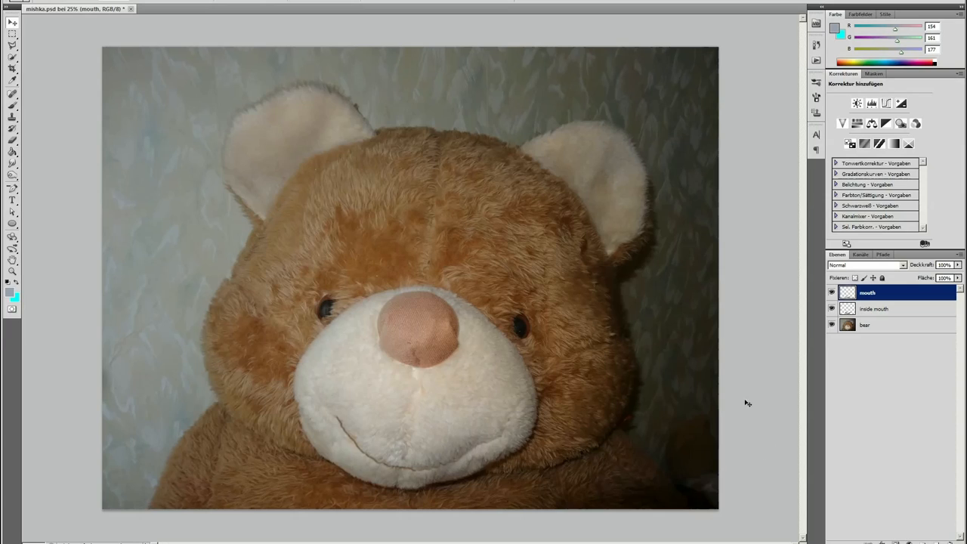
pyautogui.moveTo(879, 303)
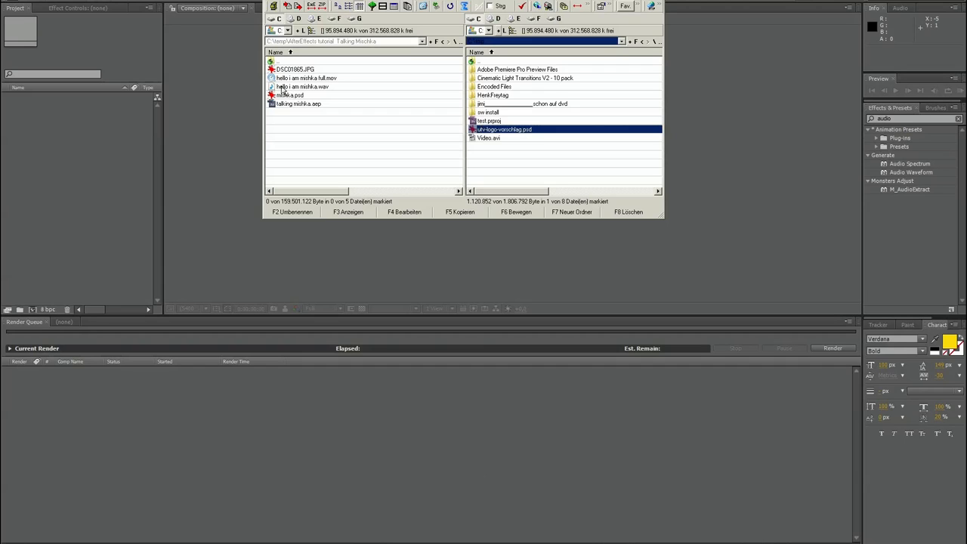
pyautogui.moveTo(303, 86)
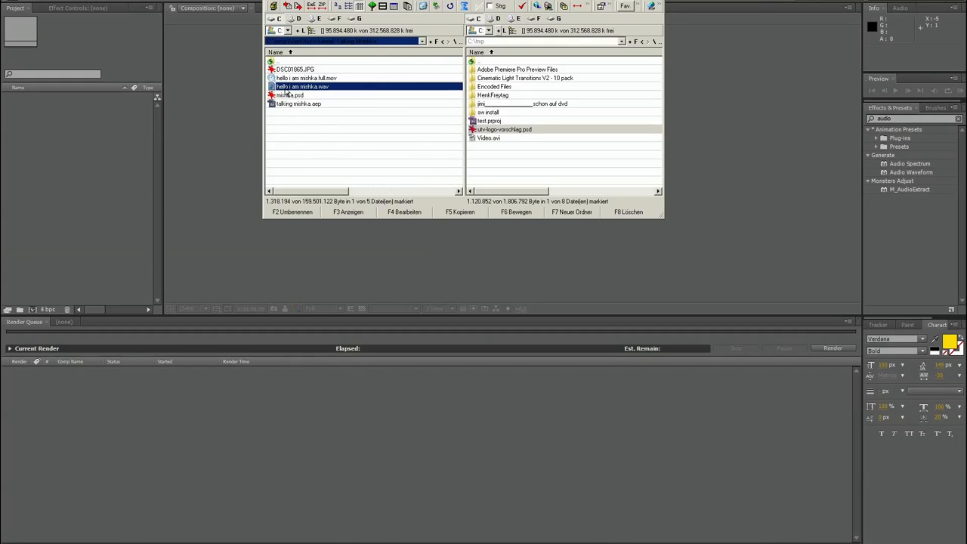
pyautogui.moveTo(302, 86)
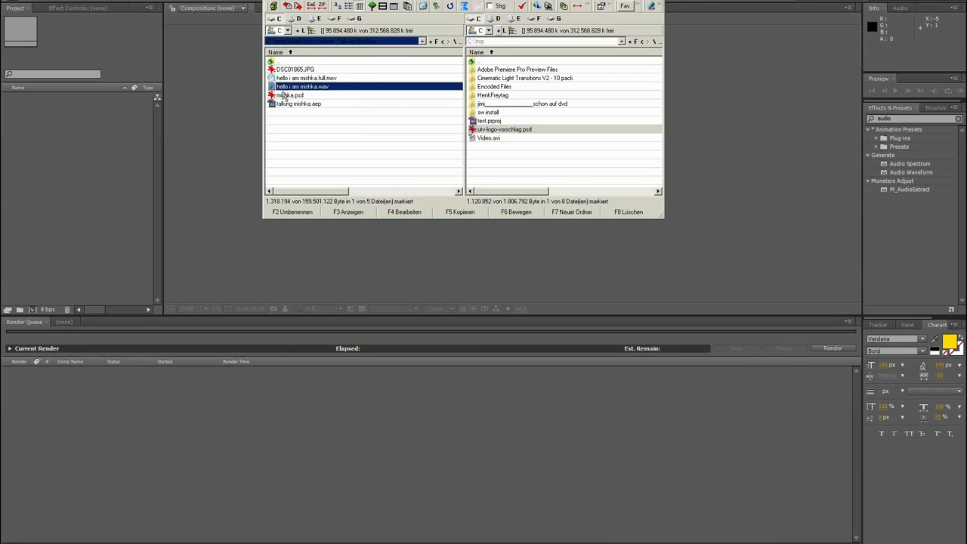
pyautogui.moveTo(287, 88)
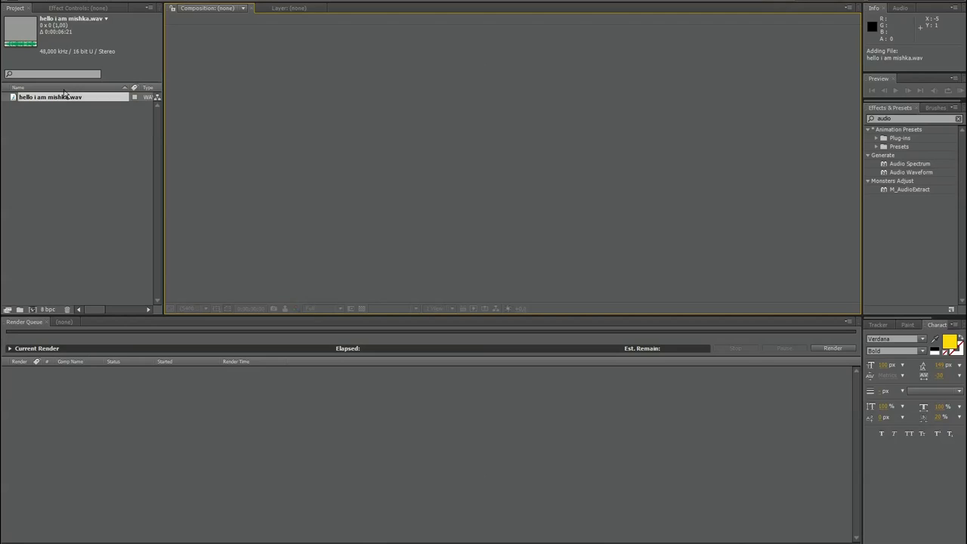
# Step: Import mishka.psd into the After Effects project as a layered composition
pyautogui.click(16, 1)
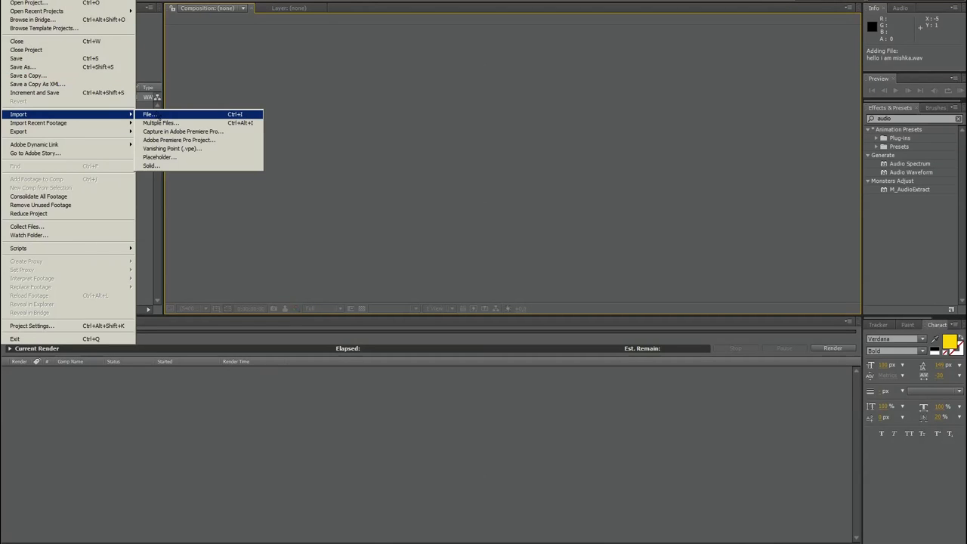
pyautogui.click(149, 114)
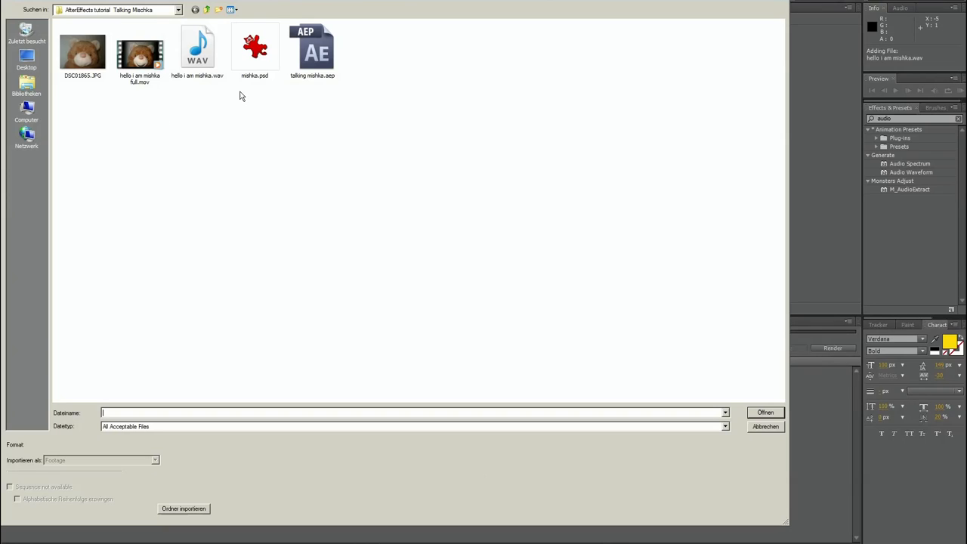
pyautogui.click(255, 46)
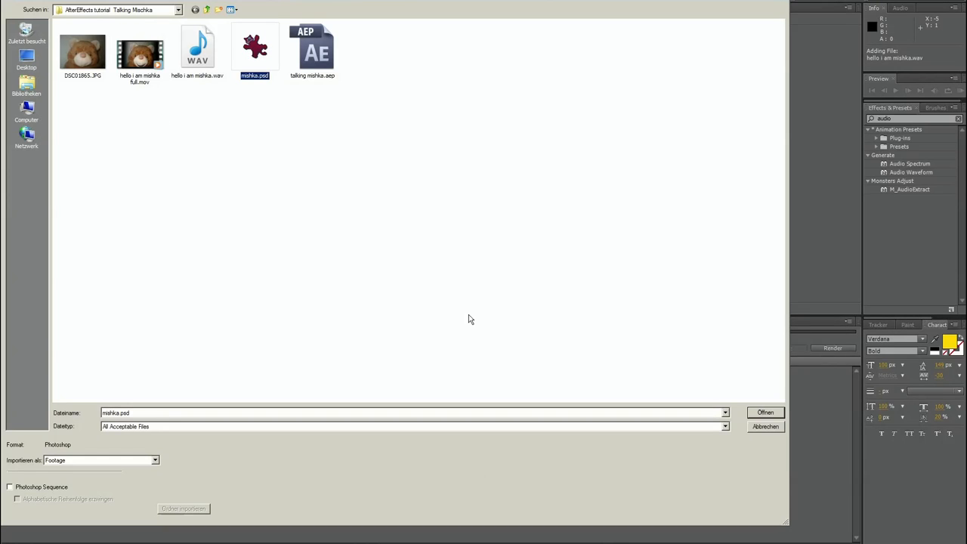
pyautogui.click(765, 412)
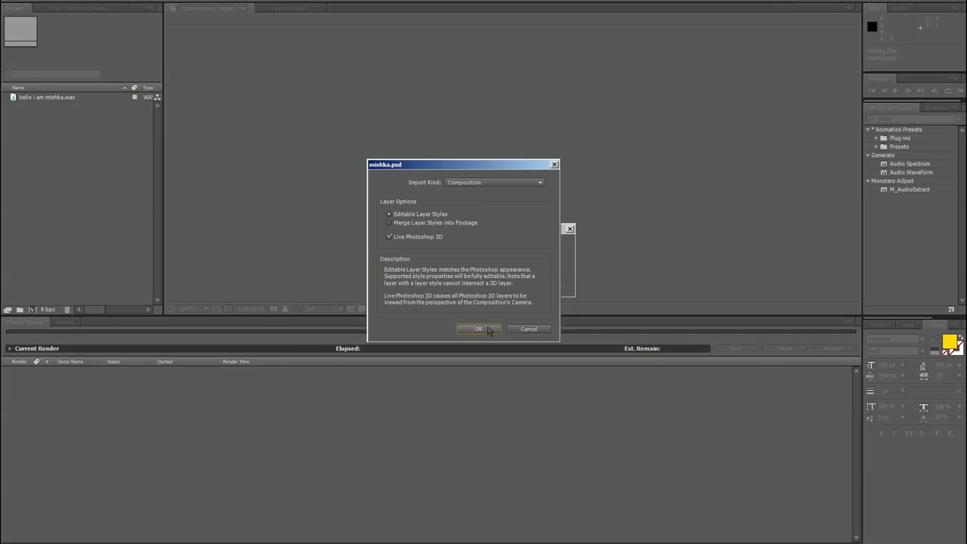
pyautogui.click(479, 329)
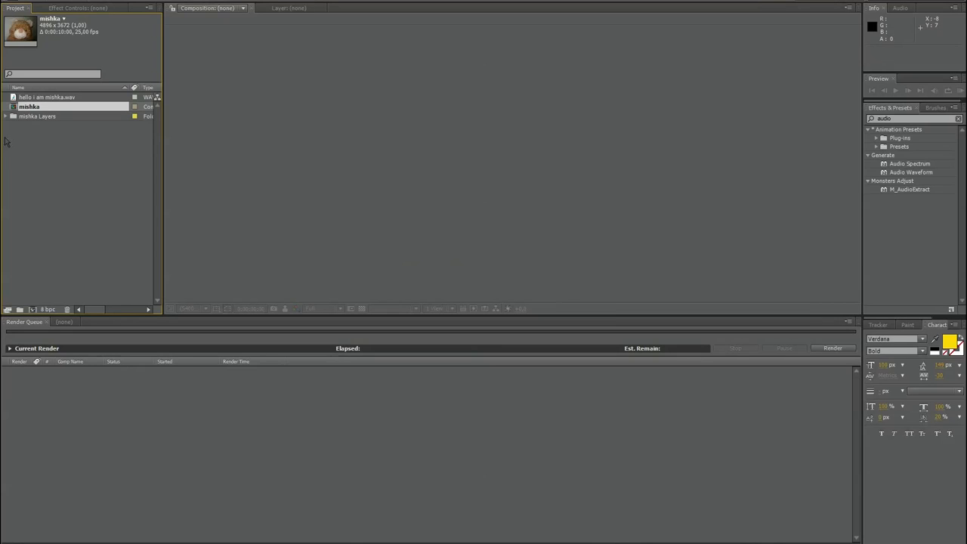
# Step: Create the 'hello i am mishka' comp from the wav and add bear, inside mouth and mouth layers
pyautogui.click(5, 115)
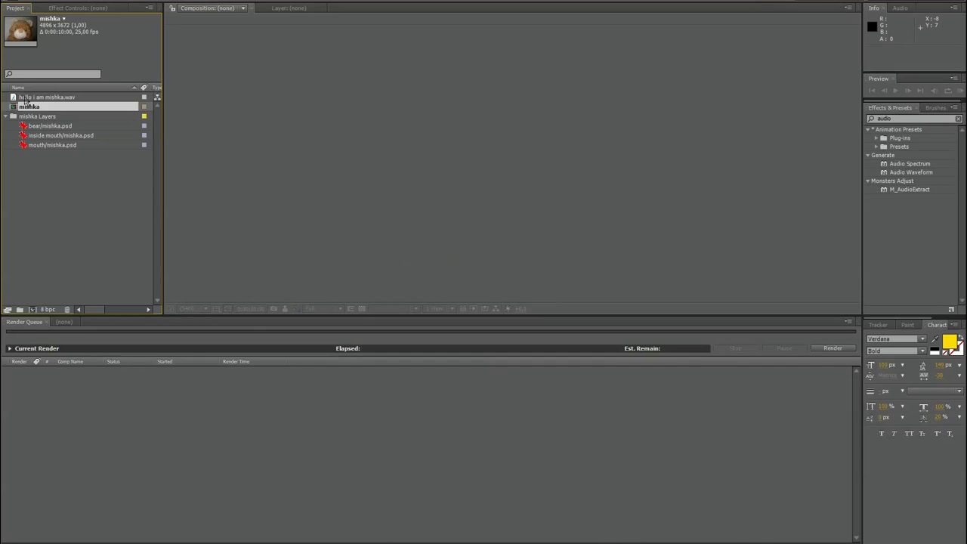
pyautogui.click(51, 96)
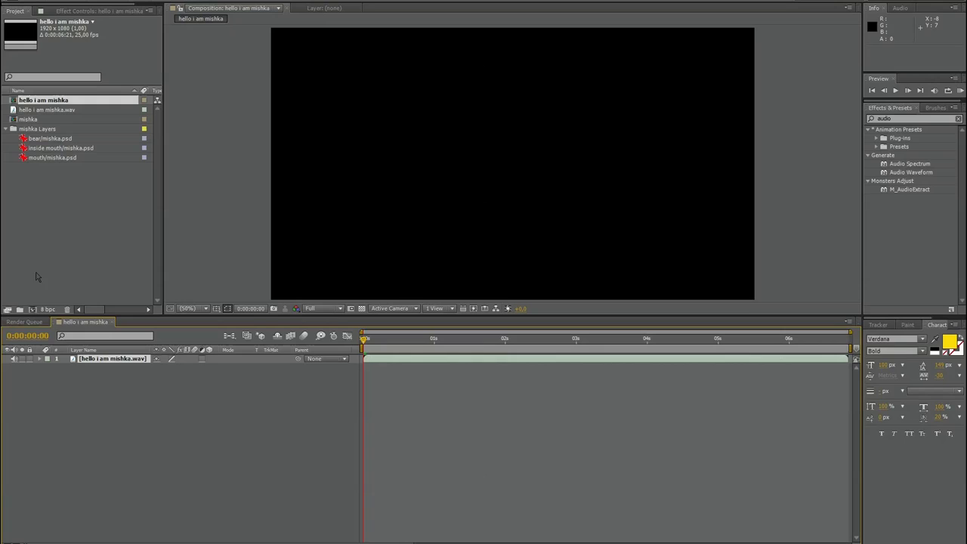
pyautogui.moveTo(84, 295)
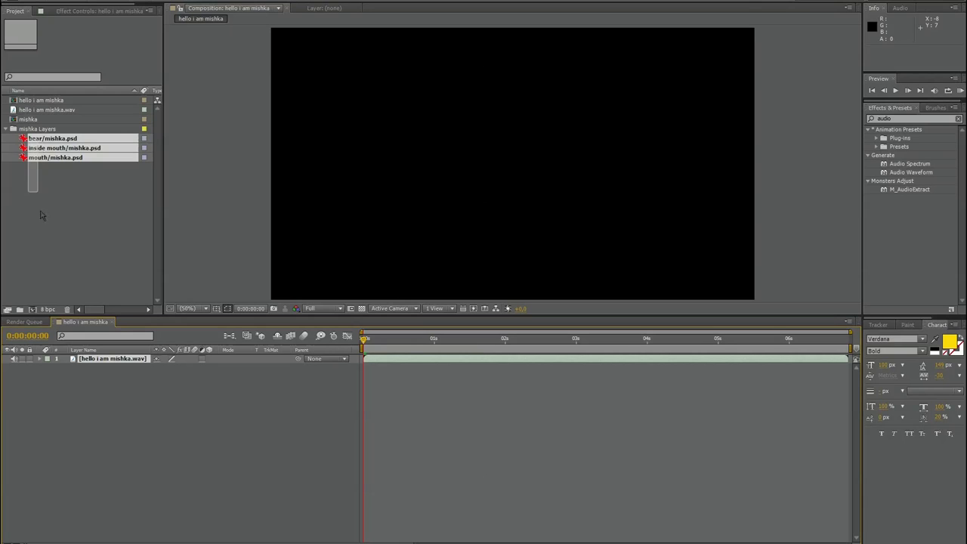
pyautogui.click(53, 138)
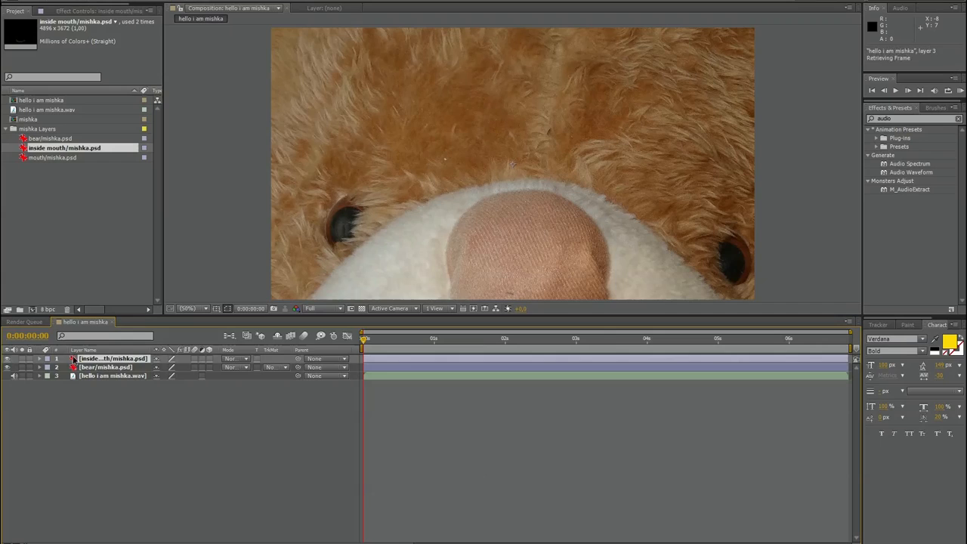
pyautogui.click(55, 157)
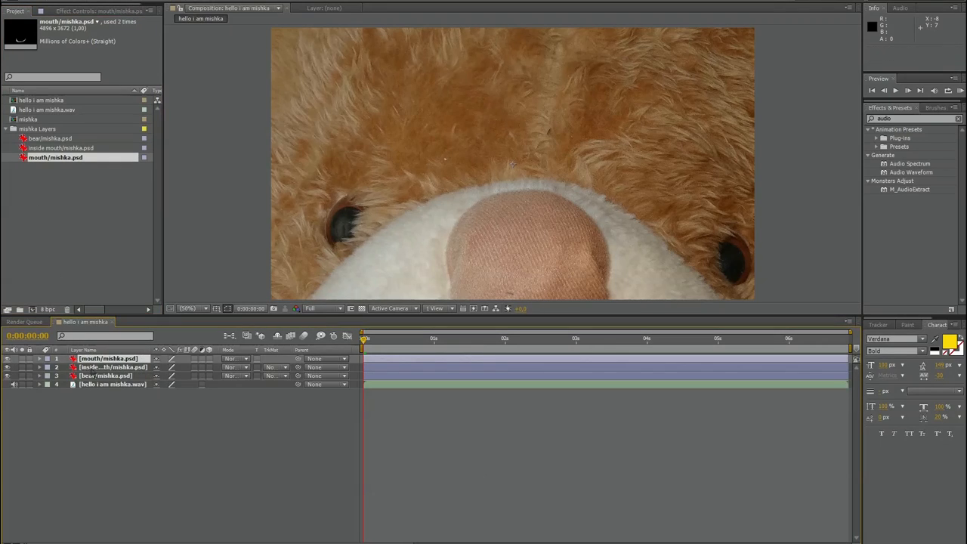
# Step: Scale the bear PSD layers to 30% so the teddy bear fits the comp frame
pyautogui.click(39, 359)
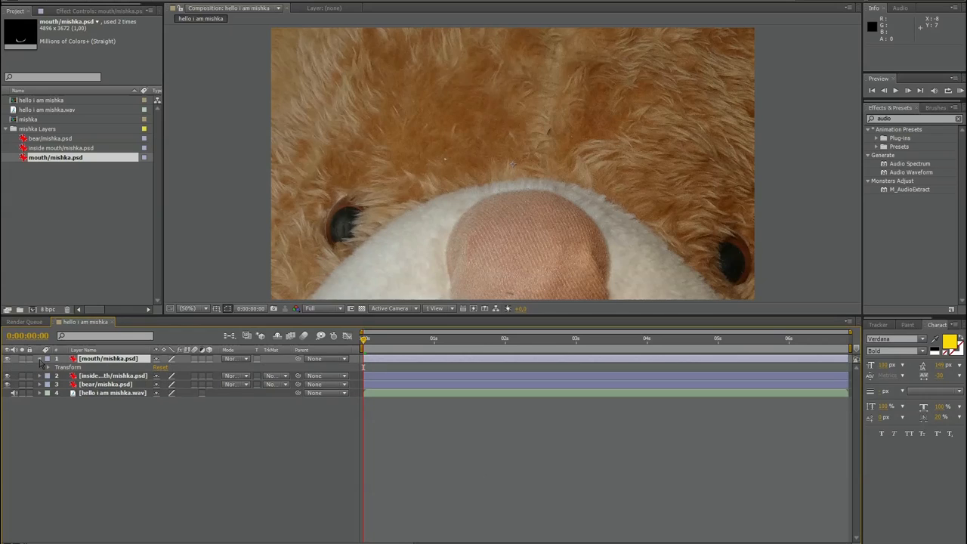
pyautogui.click(49, 367)
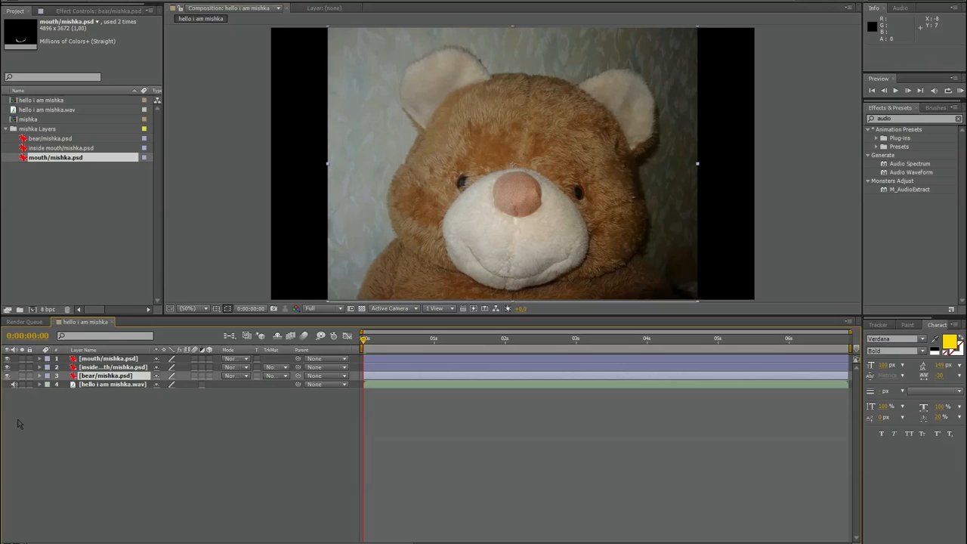
pyautogui.moveTo(57, 400)
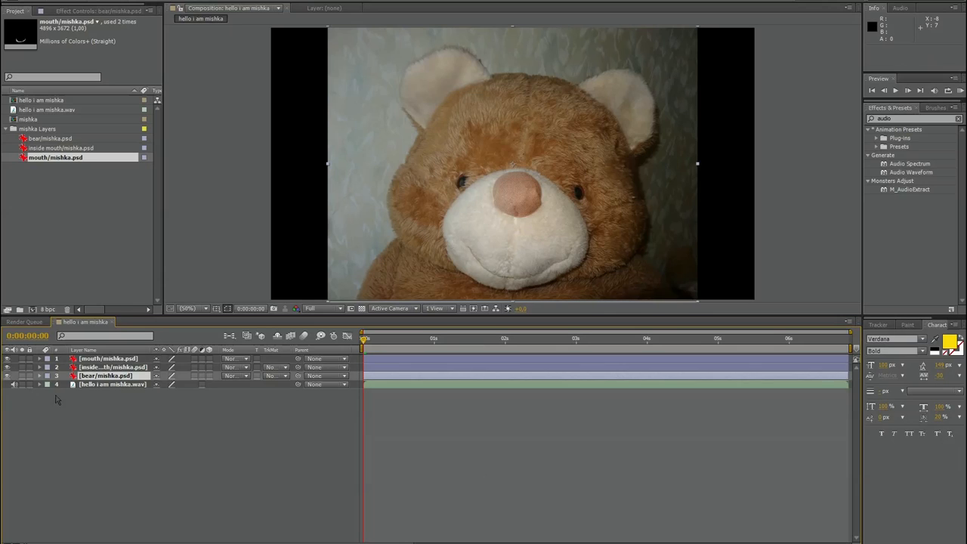
pyautogui.click(112, 384)
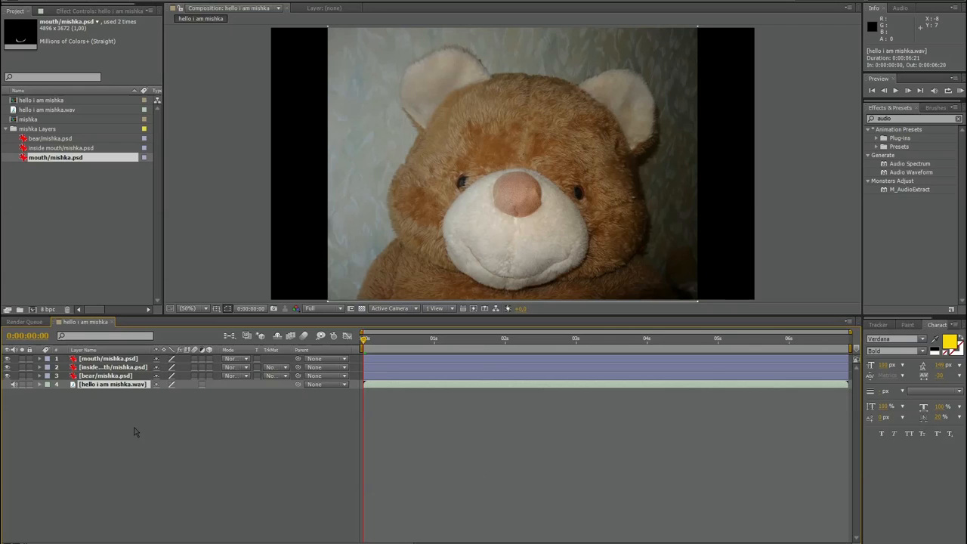
pyautogui.moveTo(491, 277)
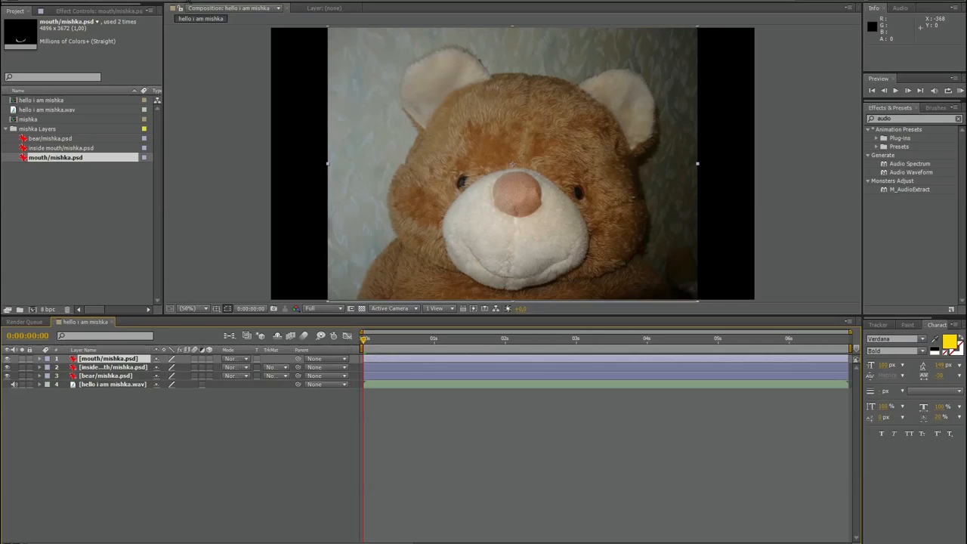
pyautogui.moveTo(510, 286)
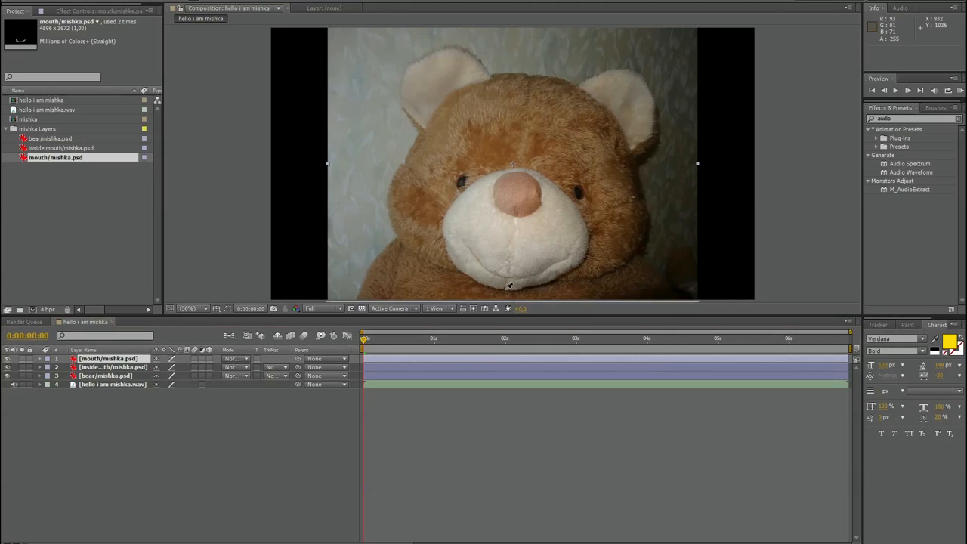
pyautogui.moveTo(511, 281)
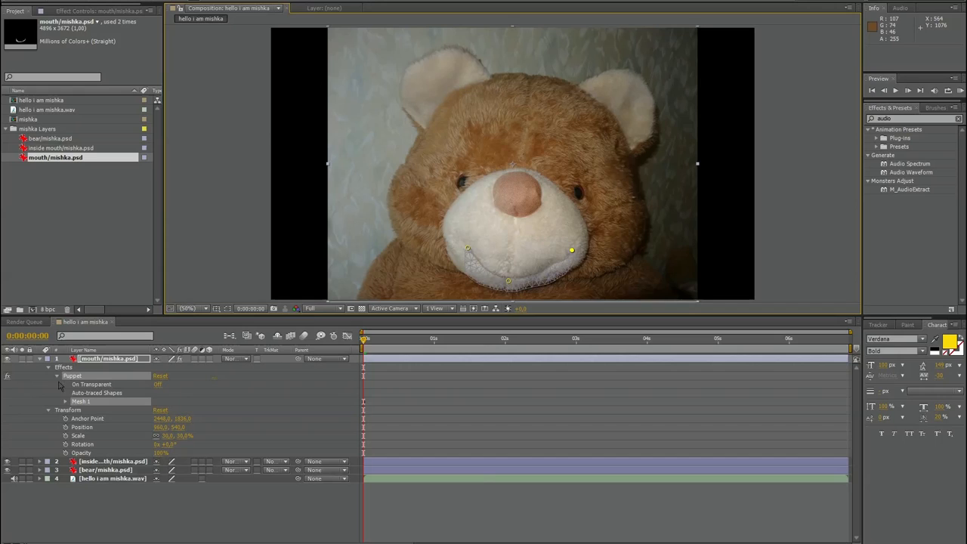
# Step: Expand the mouth layer's Mesh 1 > Deform to reveal Puppet Pin 1's Position
pyautogui.click(67, 401)
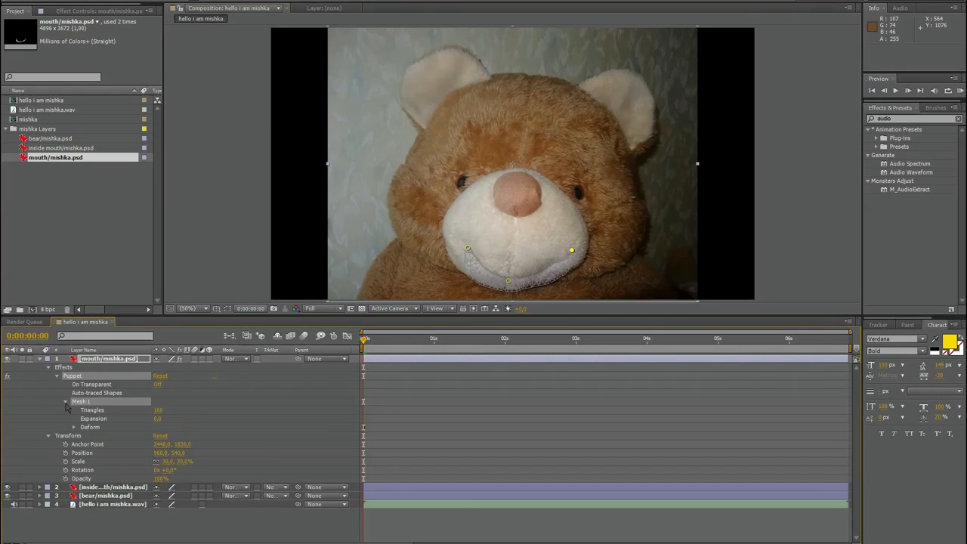
pyautogui.click(74, 427)
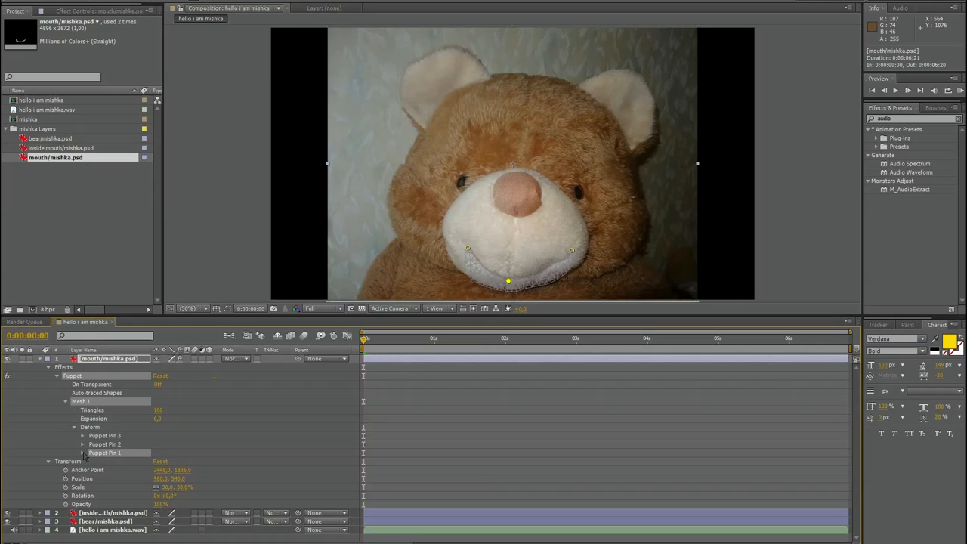
pyautogui.click(83, 453)
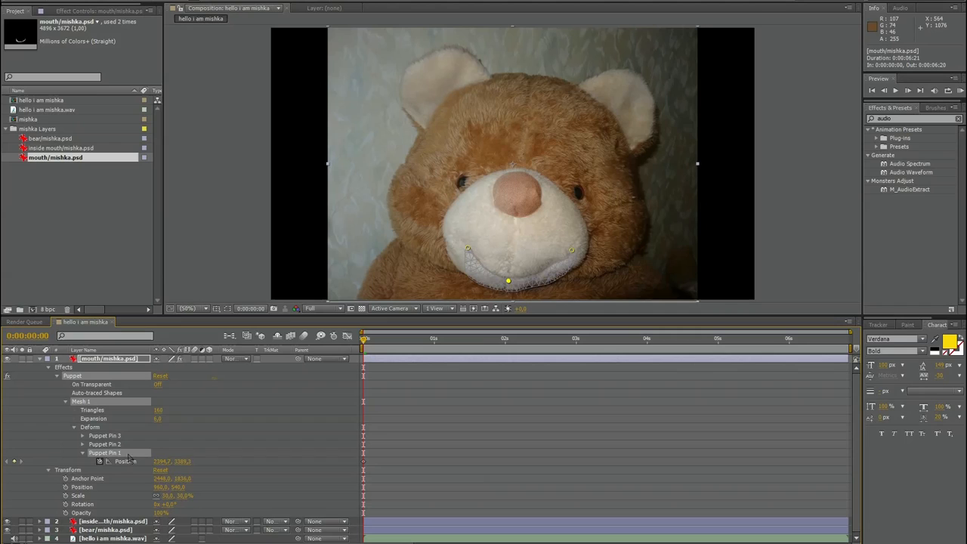
pyautogui.moveTo(195, 466)
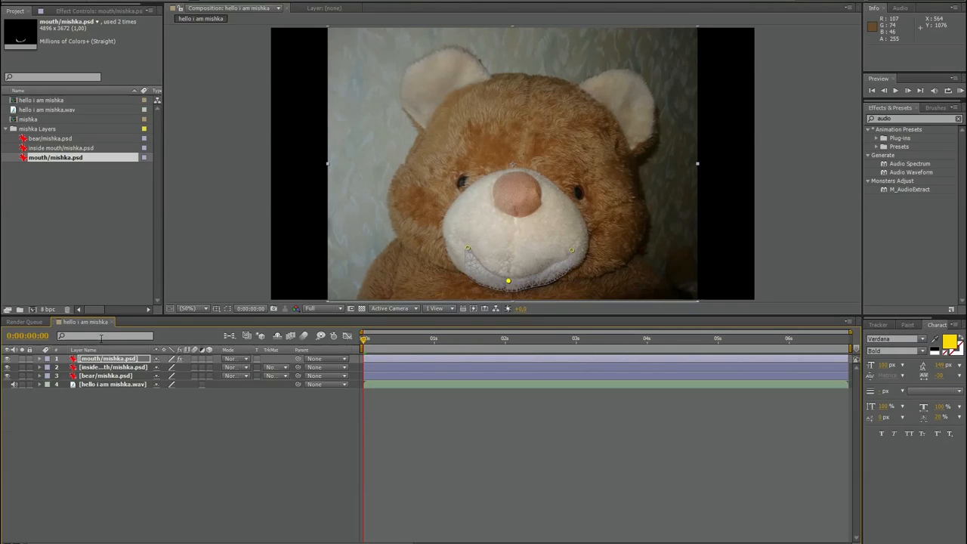
# Step: Twirl open the hello i am mishka.wav layer to show its audio waveform
pyautogui.click(39, 384)
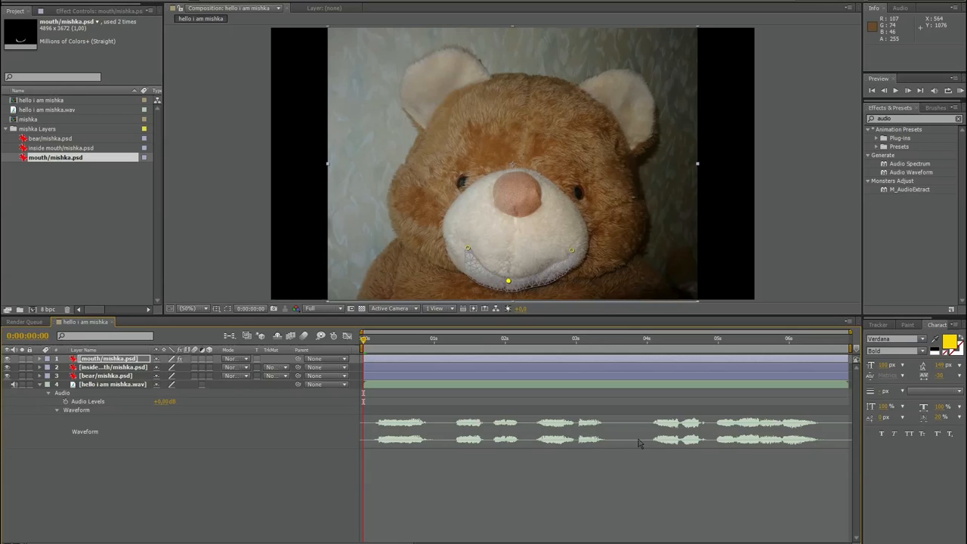
pyautogui.moveTo(27, 495)
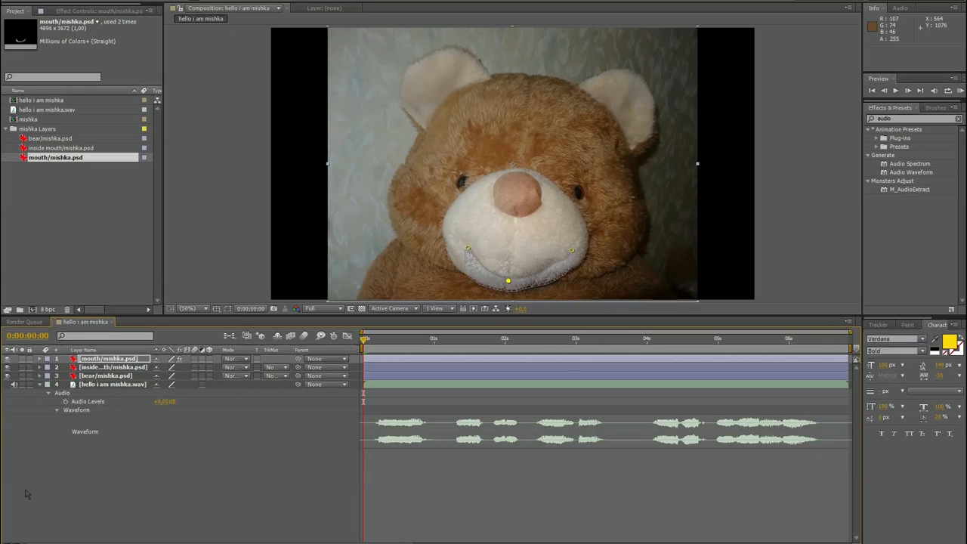
pyautogui.moveTo(87, 267)
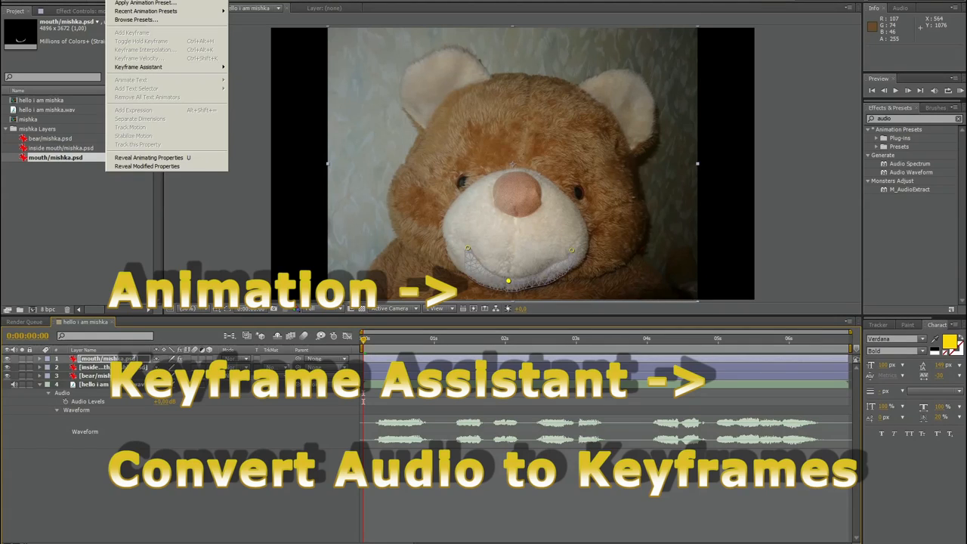
pyautogui.moveTo(138, 67)
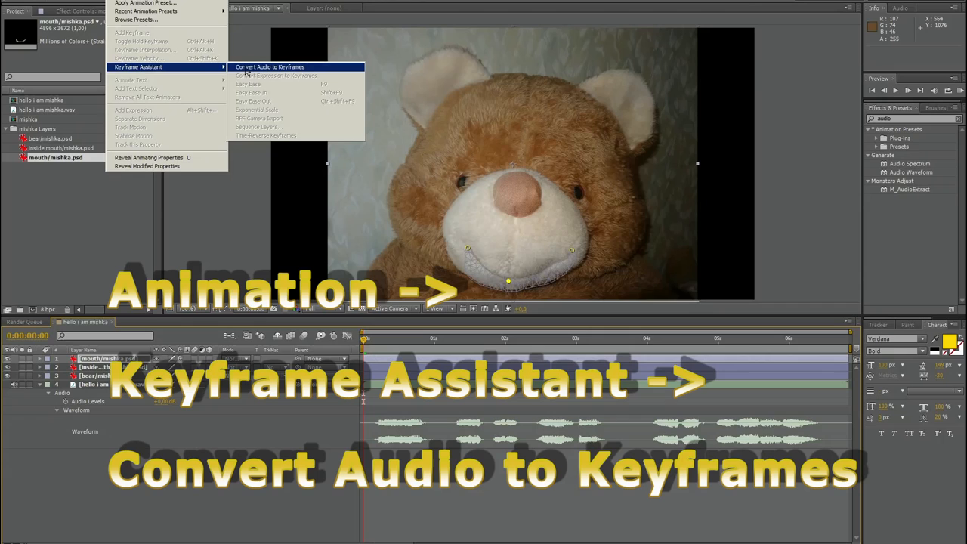
# Step: Select the mouth/mishka.psd layer and expose its Puppet Pin 1 Position property
pyautogui.click(269, 67)
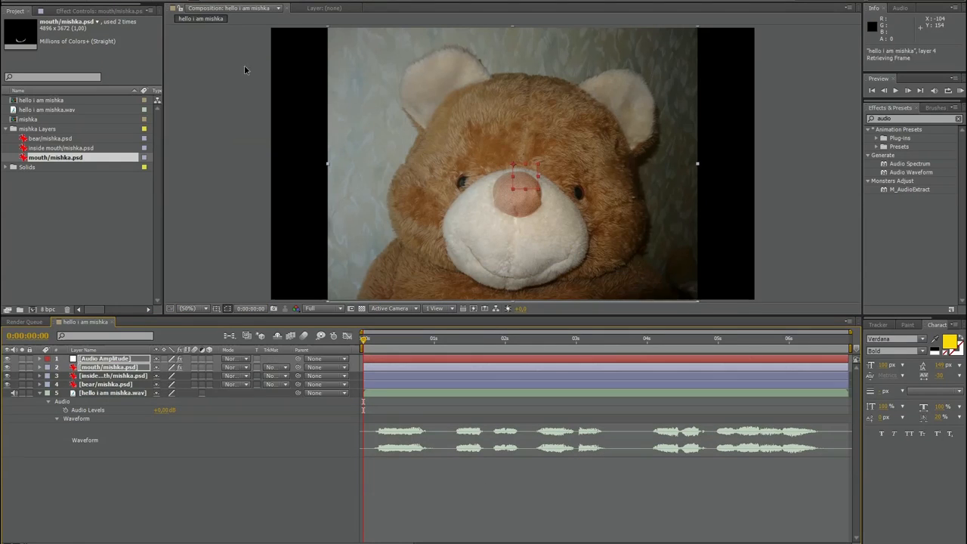
pyautogui.click(106, 367)
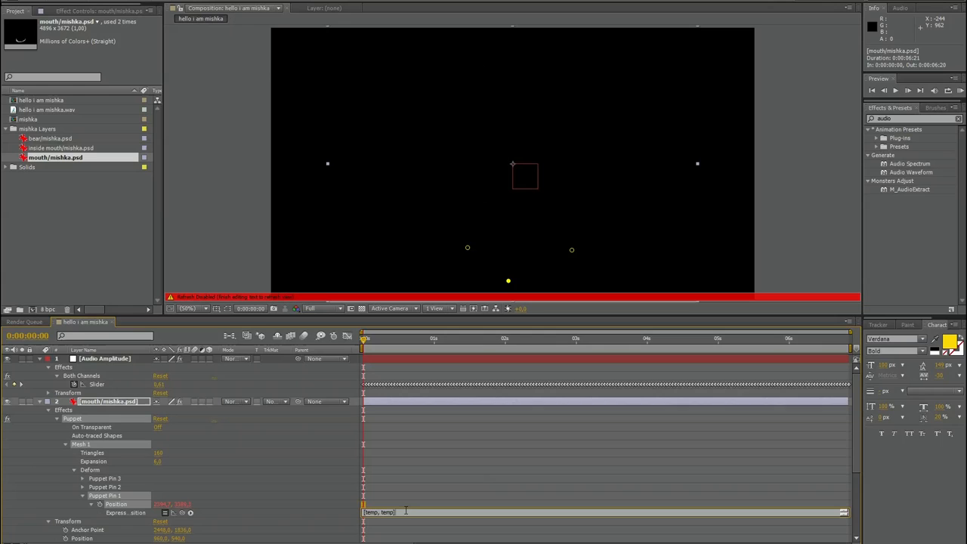
# Step: Write the Puppet Pin 1 expression using the Audio Amplitude 'Both Channels' slider as temp
pyautogui.write('temp = thisComp.layer("Audio Amplitude").effect("Both Channels")("Slider");')
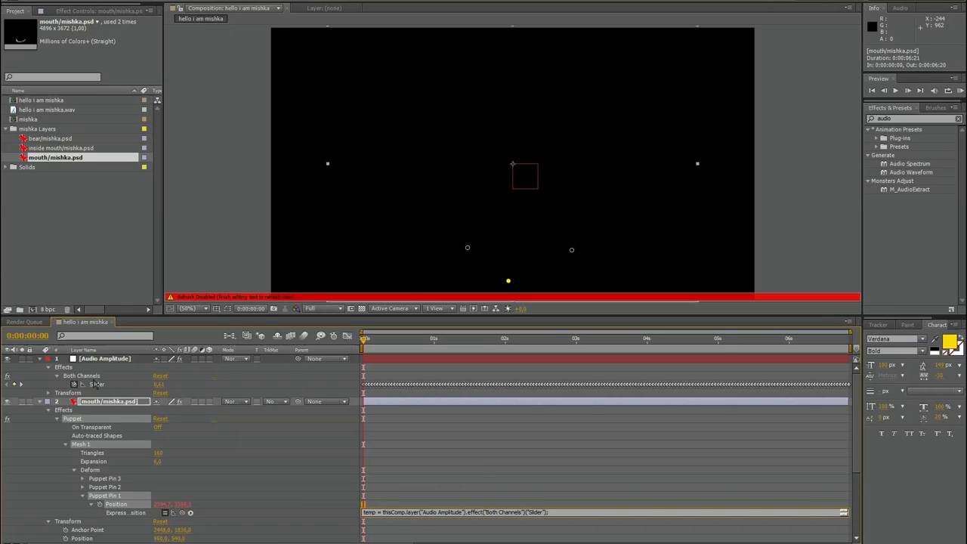
pyautogui.moveTo(167, 390)
pyautogui.write('[temp, temp]')
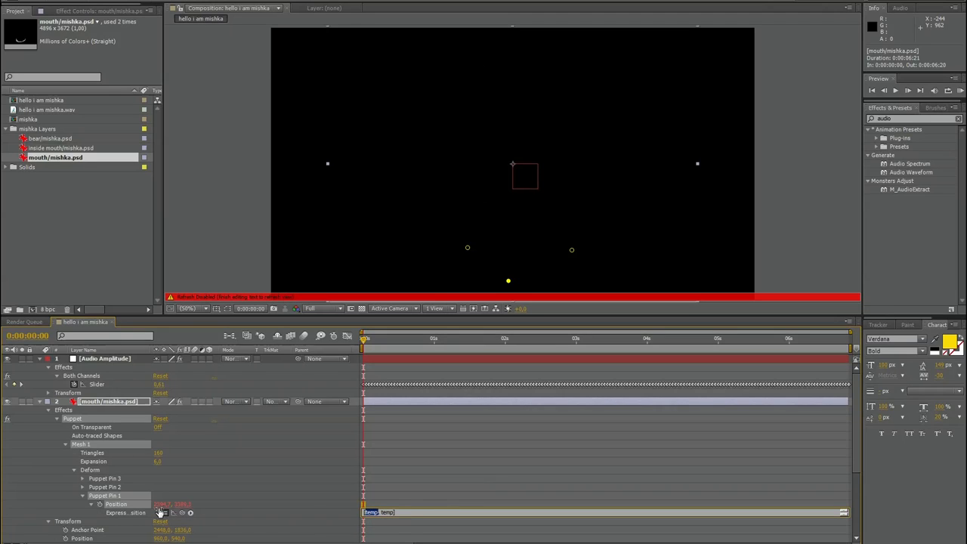
pyautogui.moveTo(219, 511)
pyautogui.write('2394.7')
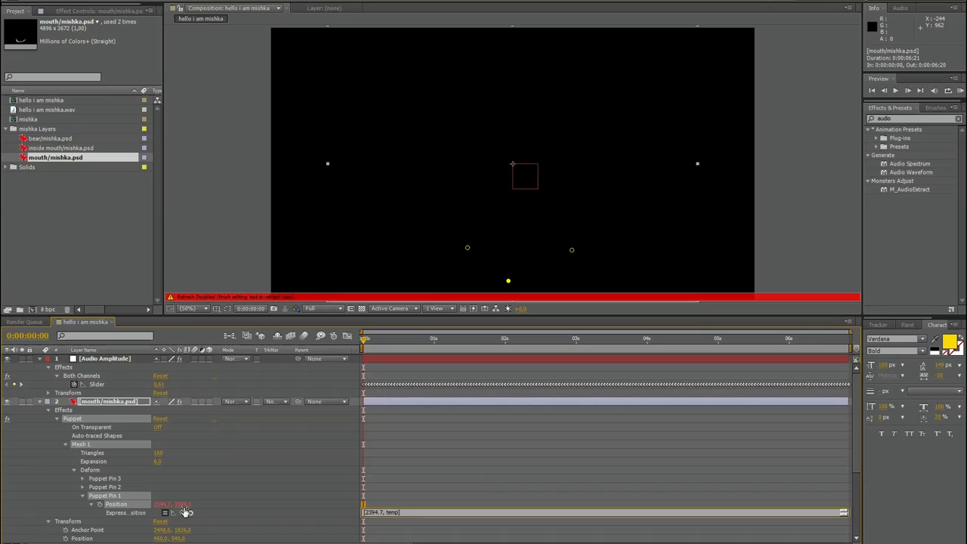
pyautogui.moveTo(169, 379)
pyautogui.write('33')
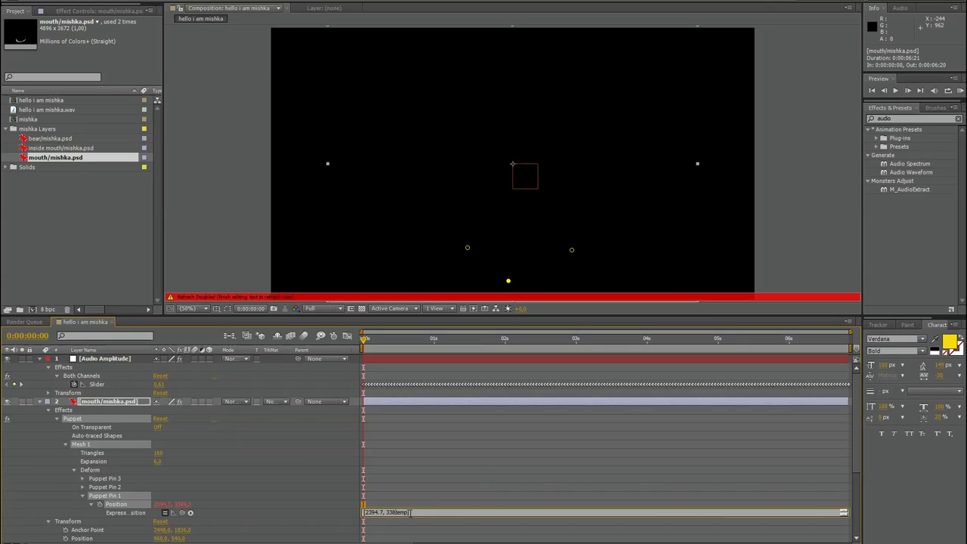
pyautogui.write('8.7+10*')
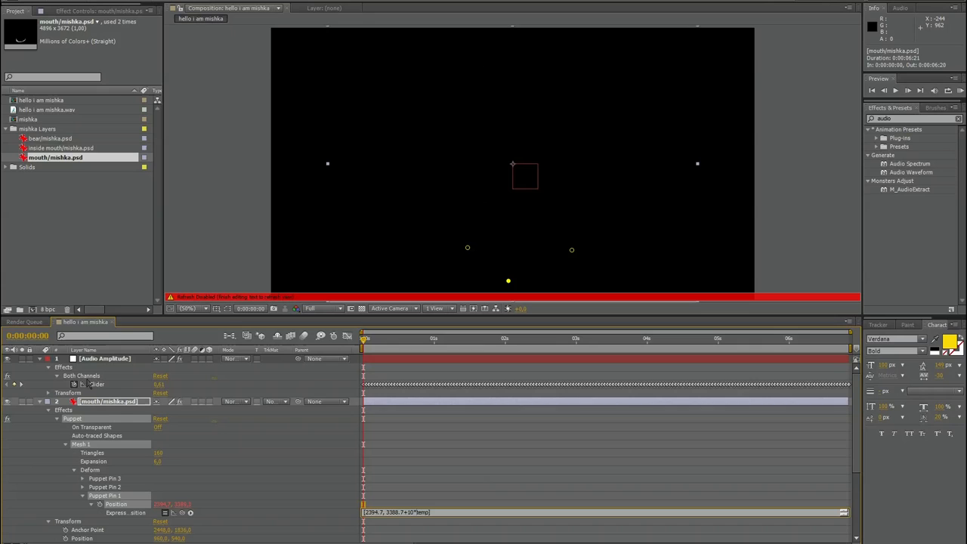
pyautogui.moveTo(249, 520)
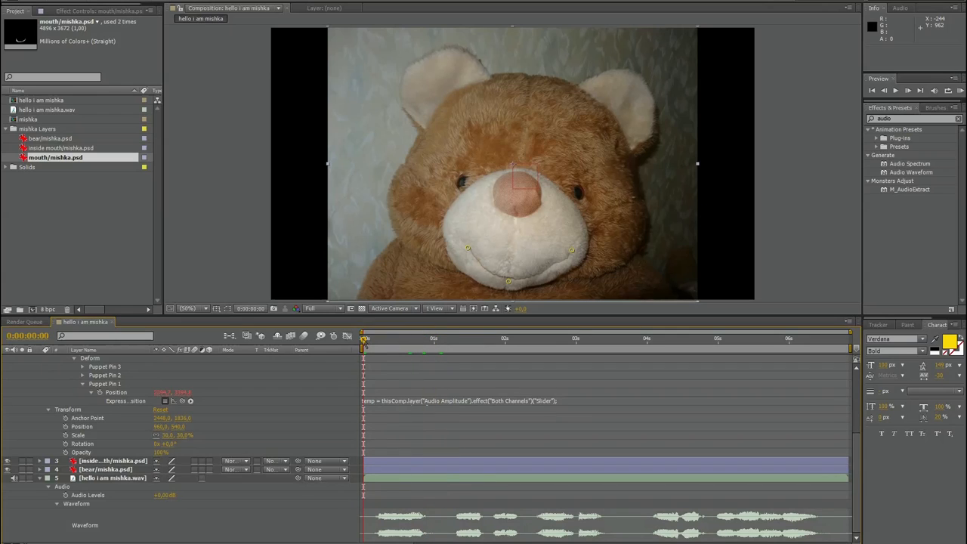
pyautogui.moveTo(323, 384)
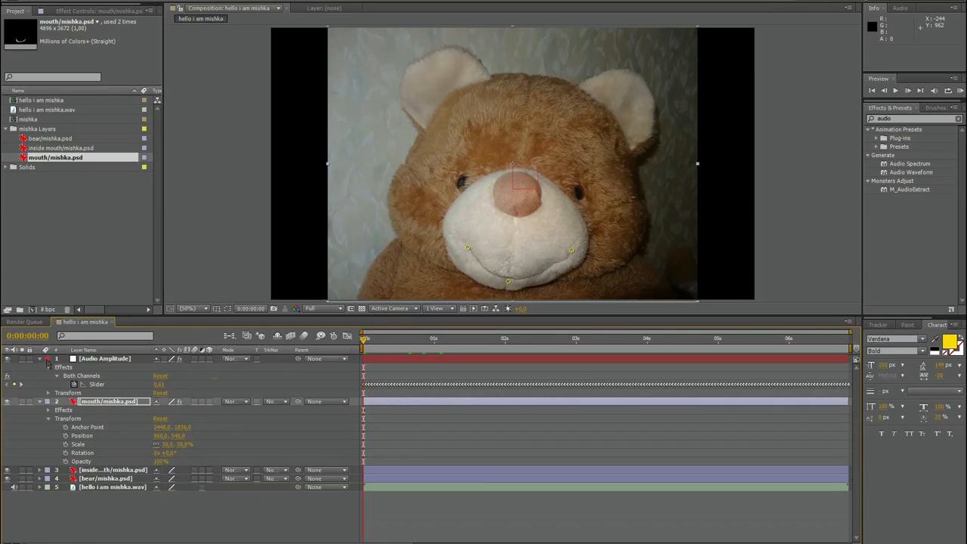
# Step: Collapse the Audio Amplitude layer and select the mouth's bottom chin pin to check it opens
pyautogui.click(39, 358)
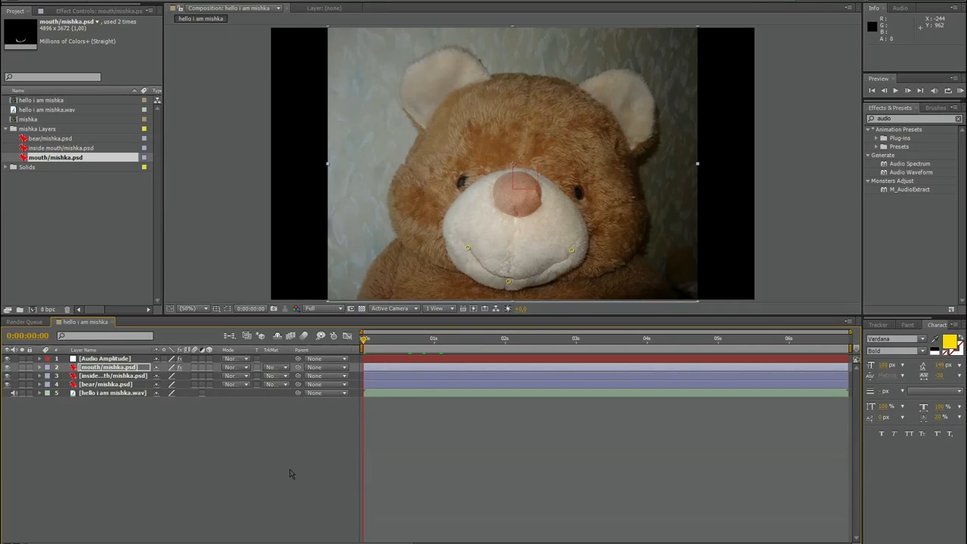
pyautogui.moveTo(508, 285)
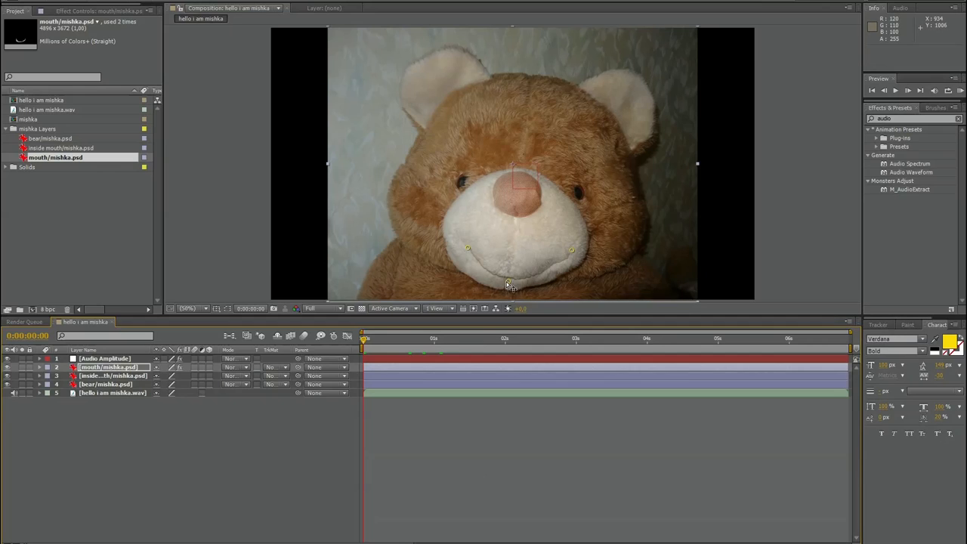
pyautogui.moveTo(510, 286)
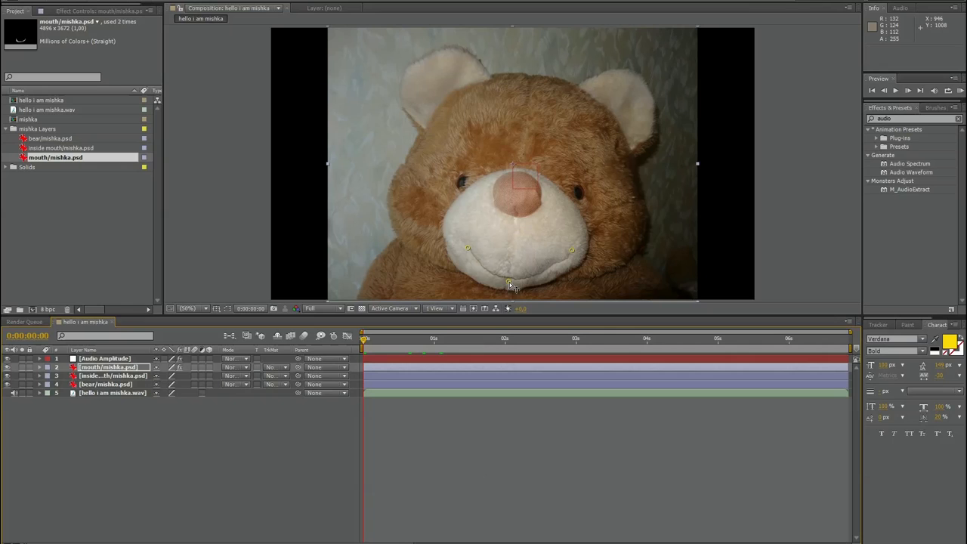
pyautogui.click(508, 281)
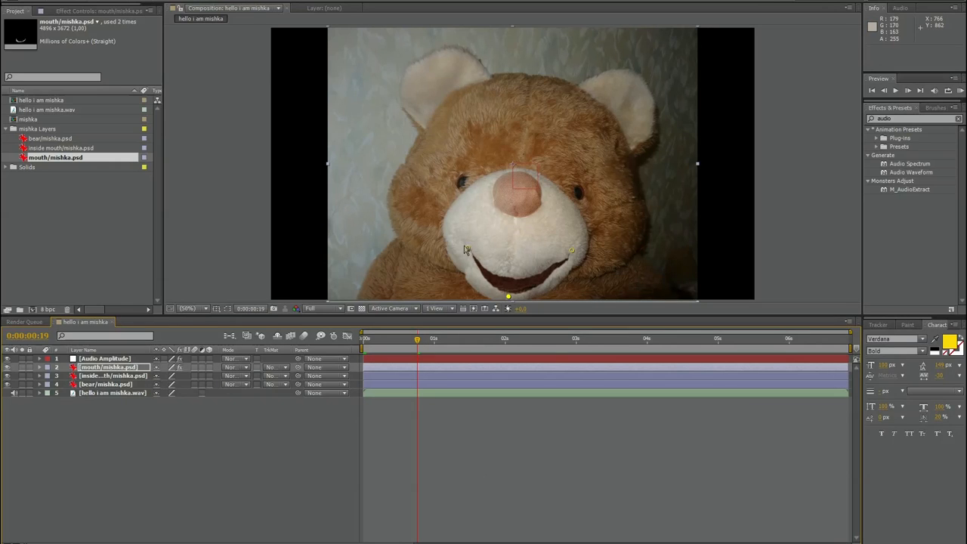
pyautogui.moveTo(573, 256)
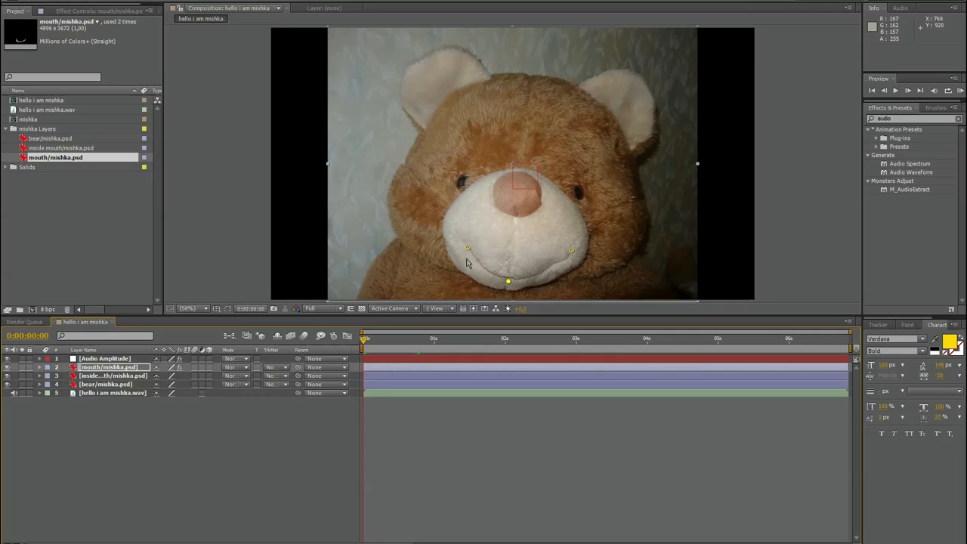
pyautogui.moveTo(582, 244)
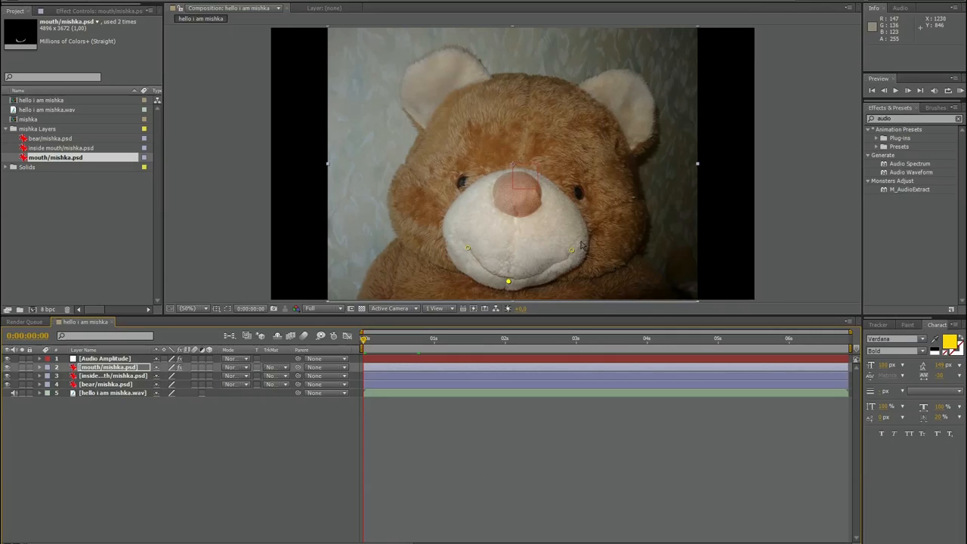
pyautogui.moveTo(785, 151)
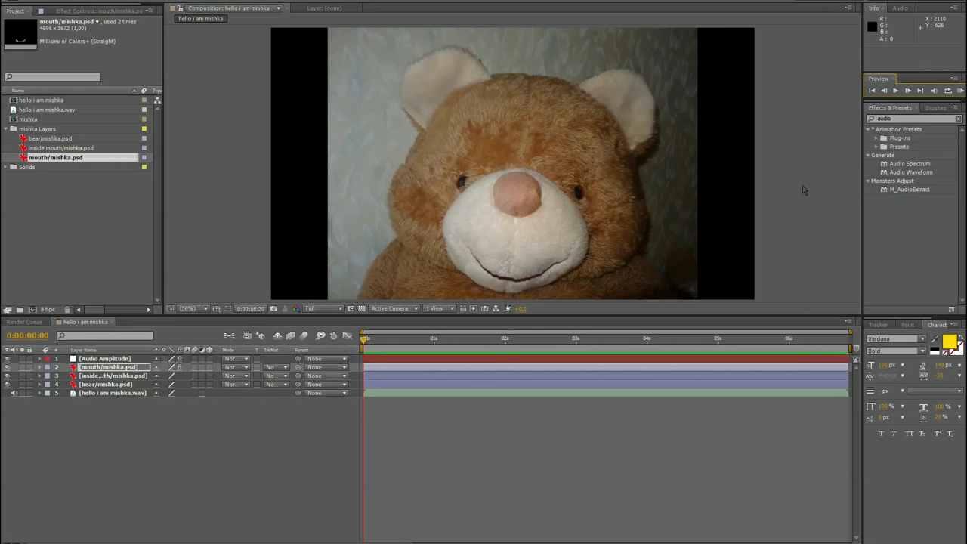
# Step: Stop the RAM preview after watching the bear's mouth move with the audio
pyautogui.press('Space')
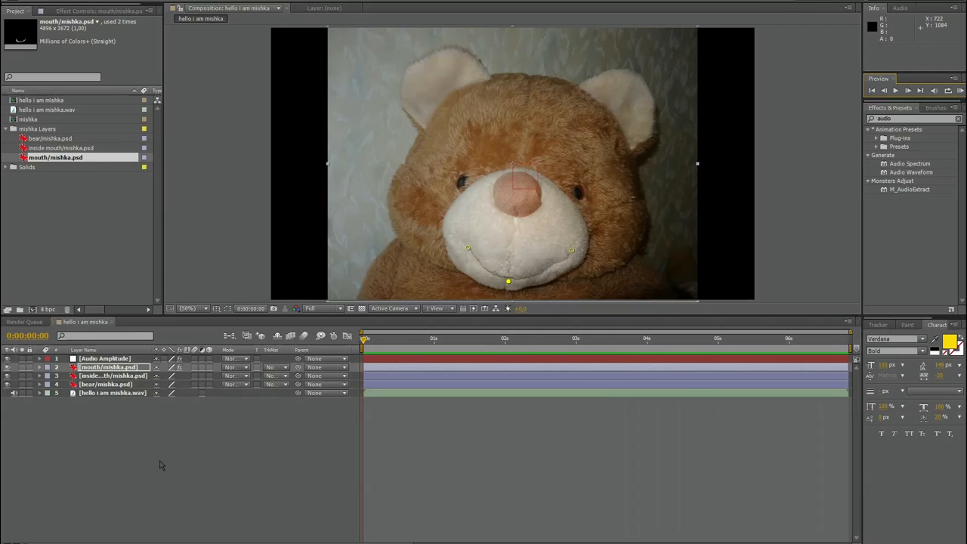
pyautogui.moveTo(108, 438)
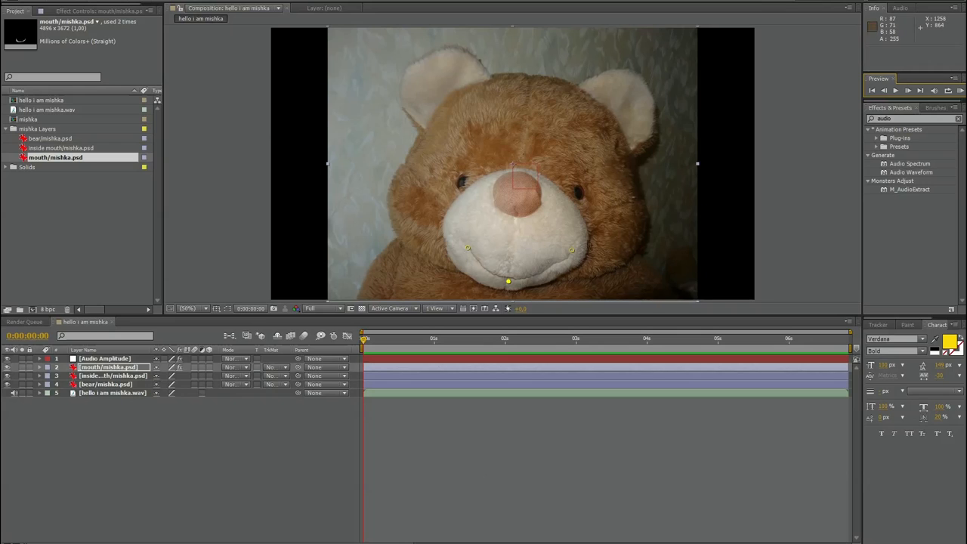
pyautogui.moveTo(206, 466)
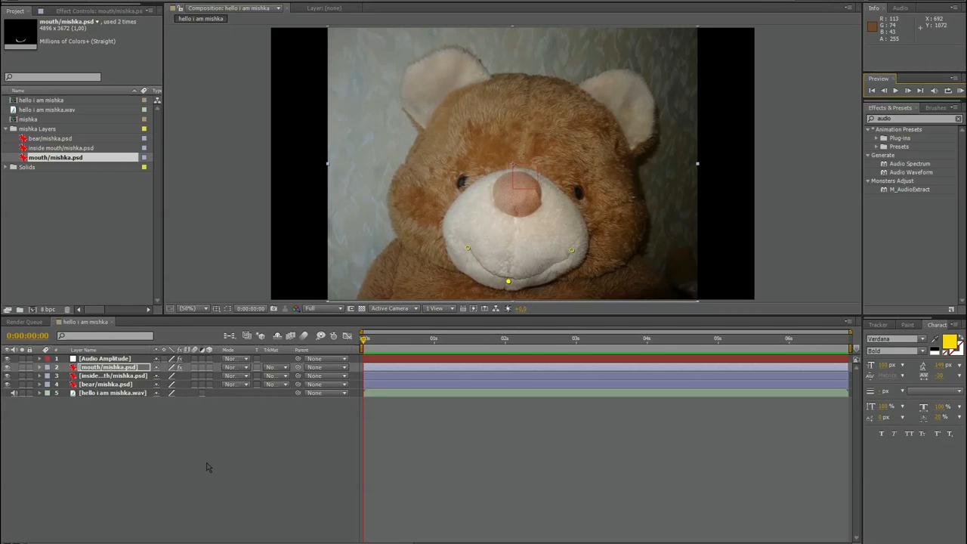
pyautogui.moveTo(178, 519)
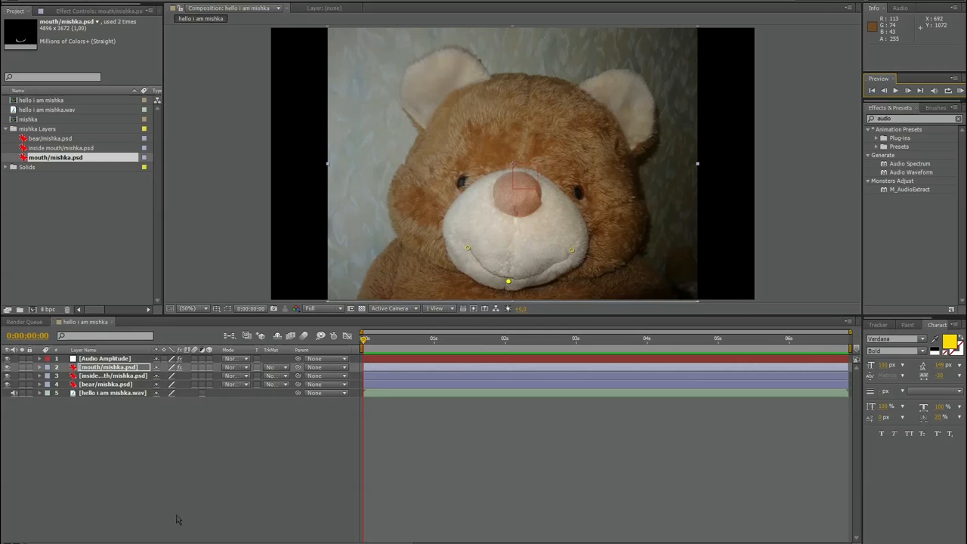
pyautogui.moveTo(243, 448)
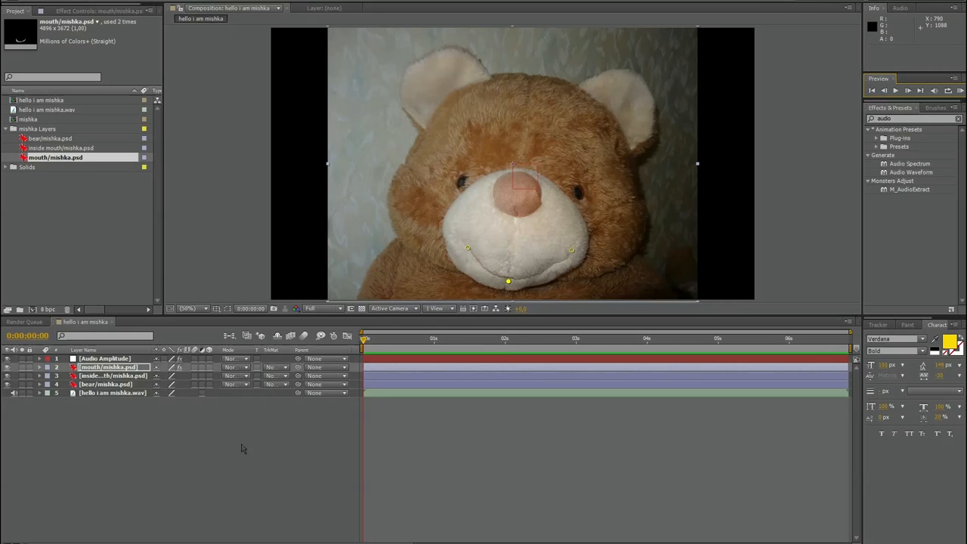